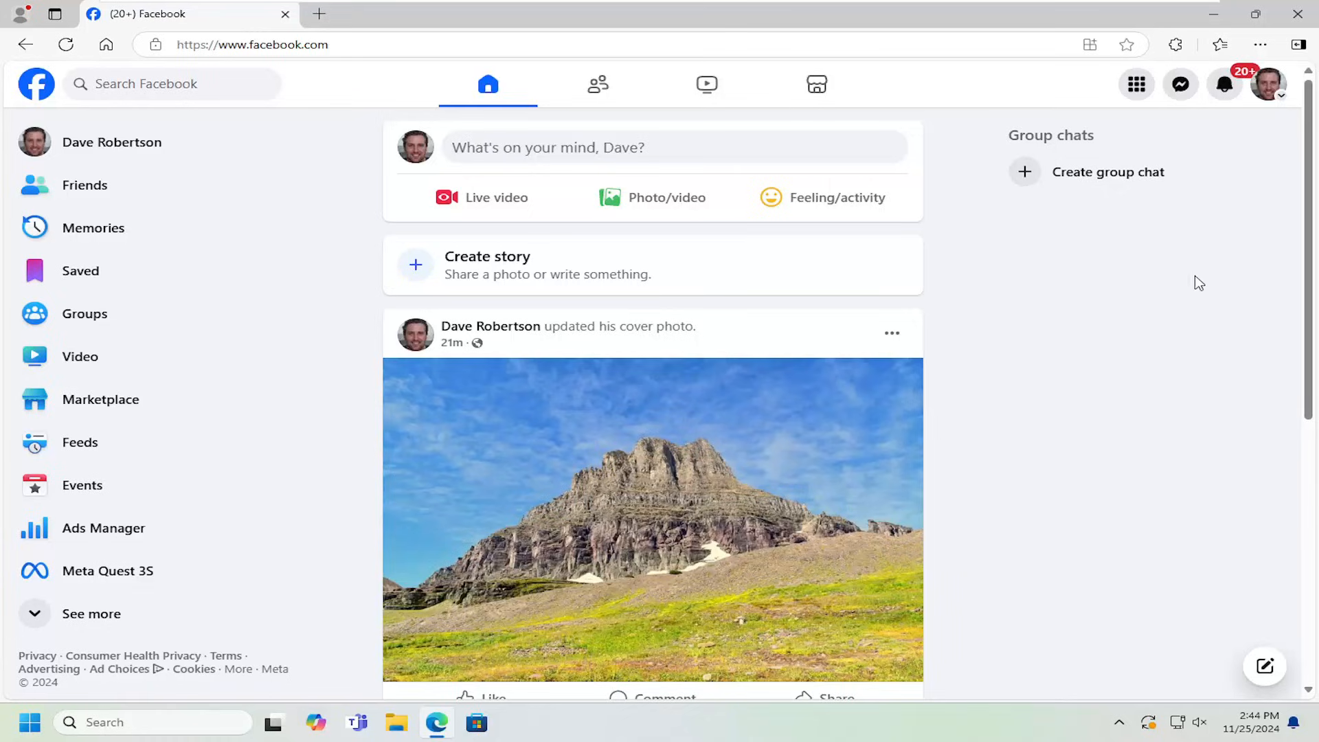
mouse_move(1268, 84)
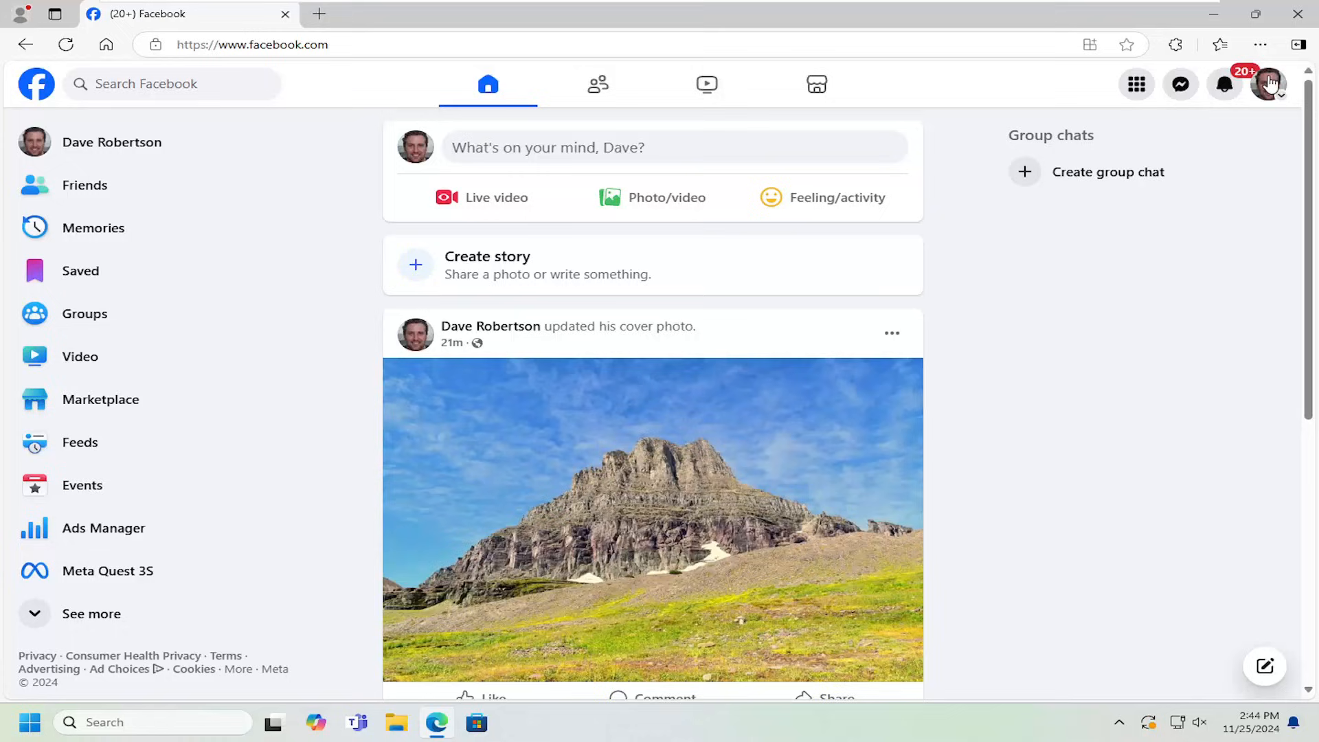
mouse_move(1269, 83)
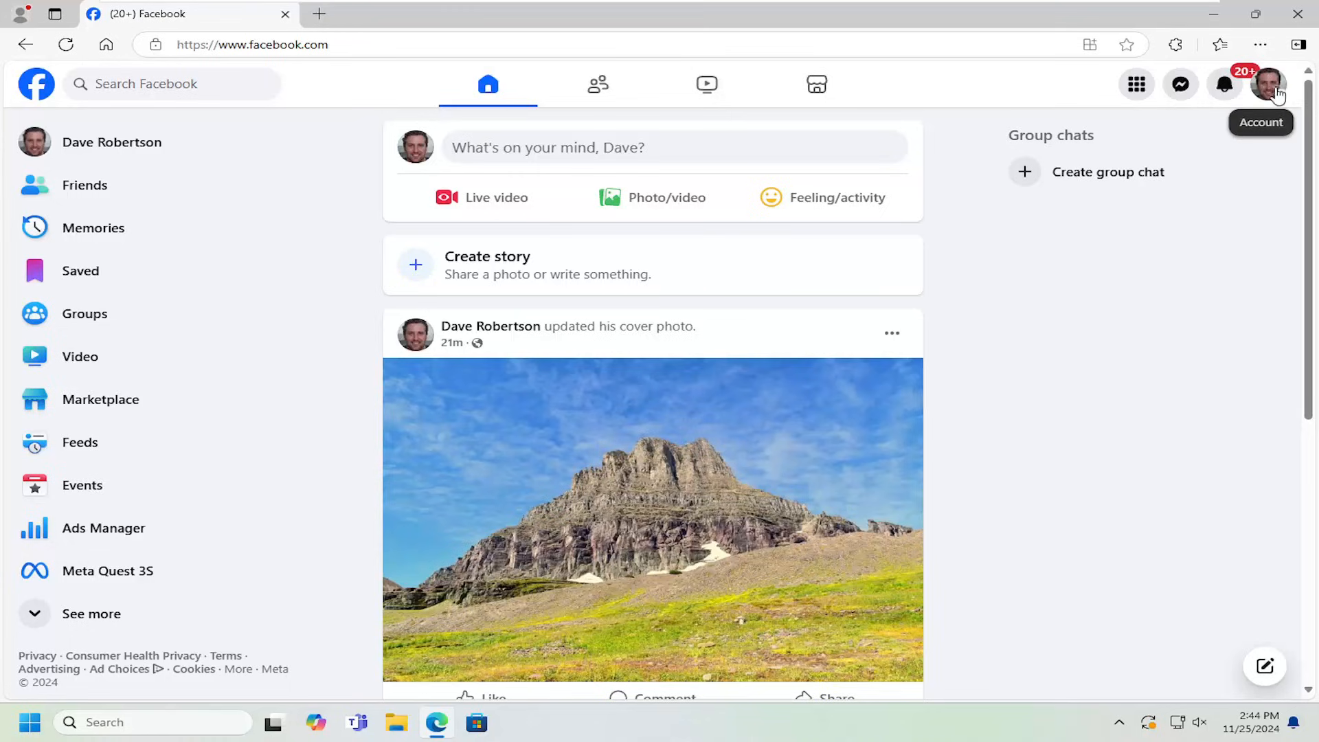
- Bring up the account menu from the profile picture on the home feed
click(1268, 84)
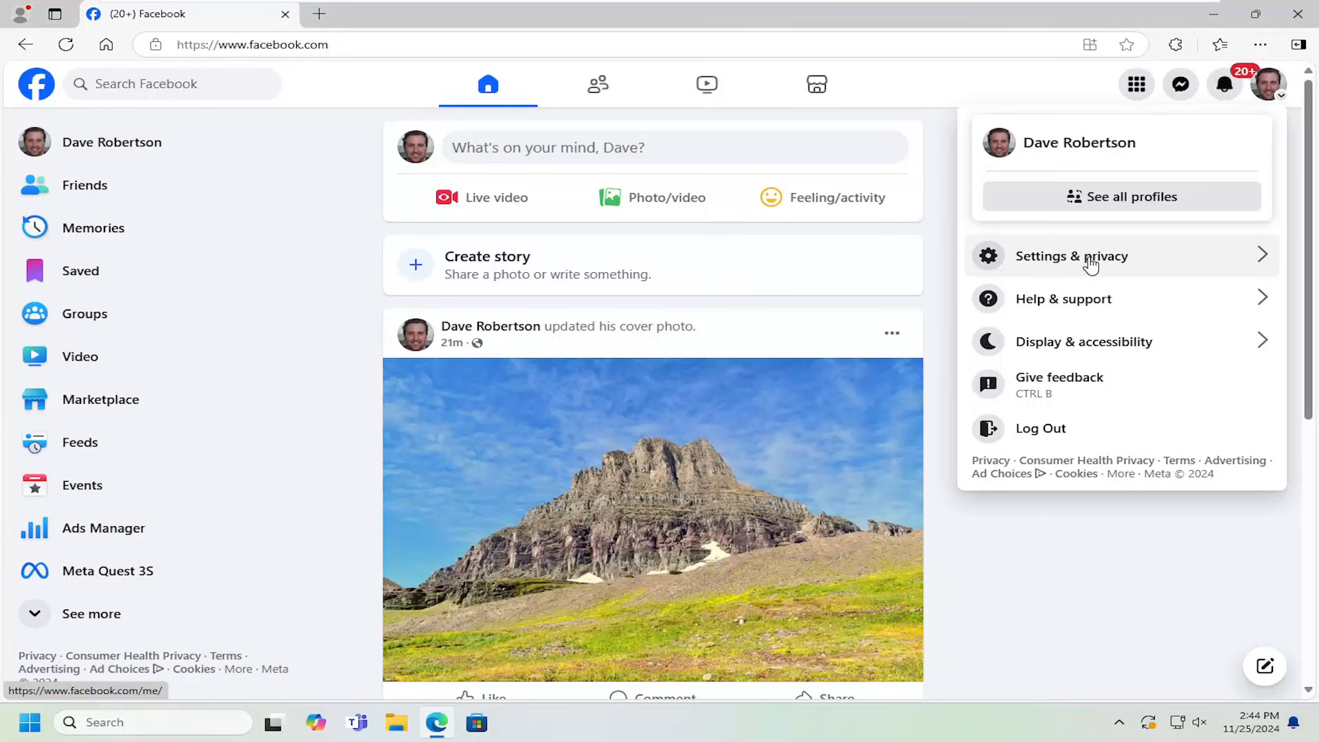
- Go through Settings & privacy into Meta Accounts Center's Profiles page
click(1072, 256)
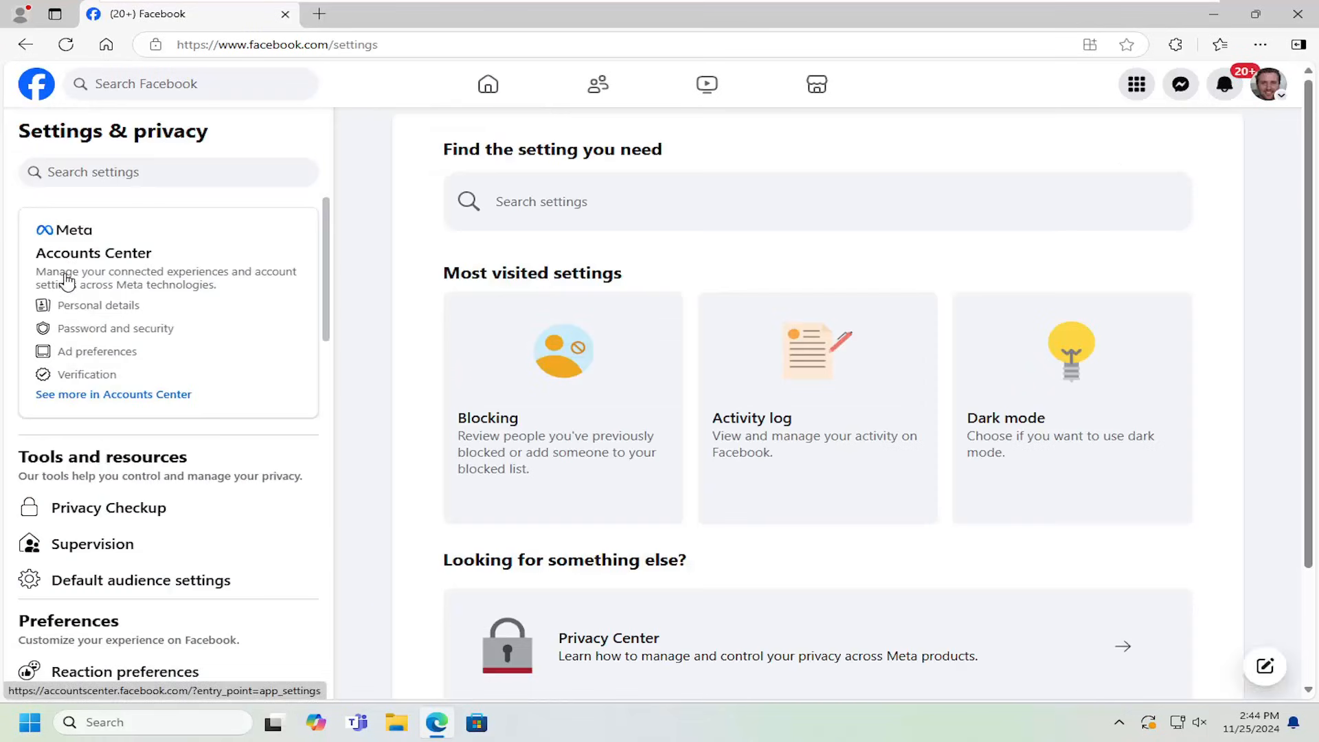
click(115, 328)
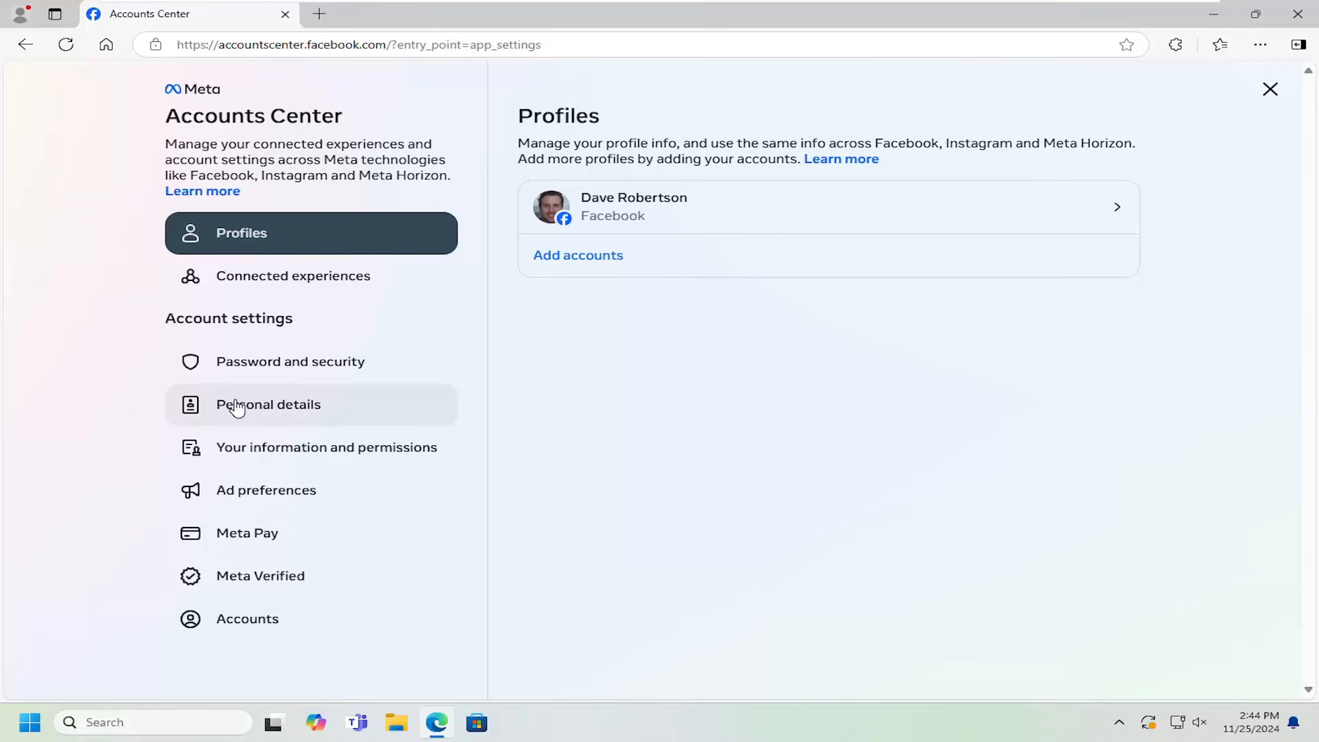
- Reach Account ownership and control under Personal details, showing the deactivate-or-delete dialog
click(268, 404)
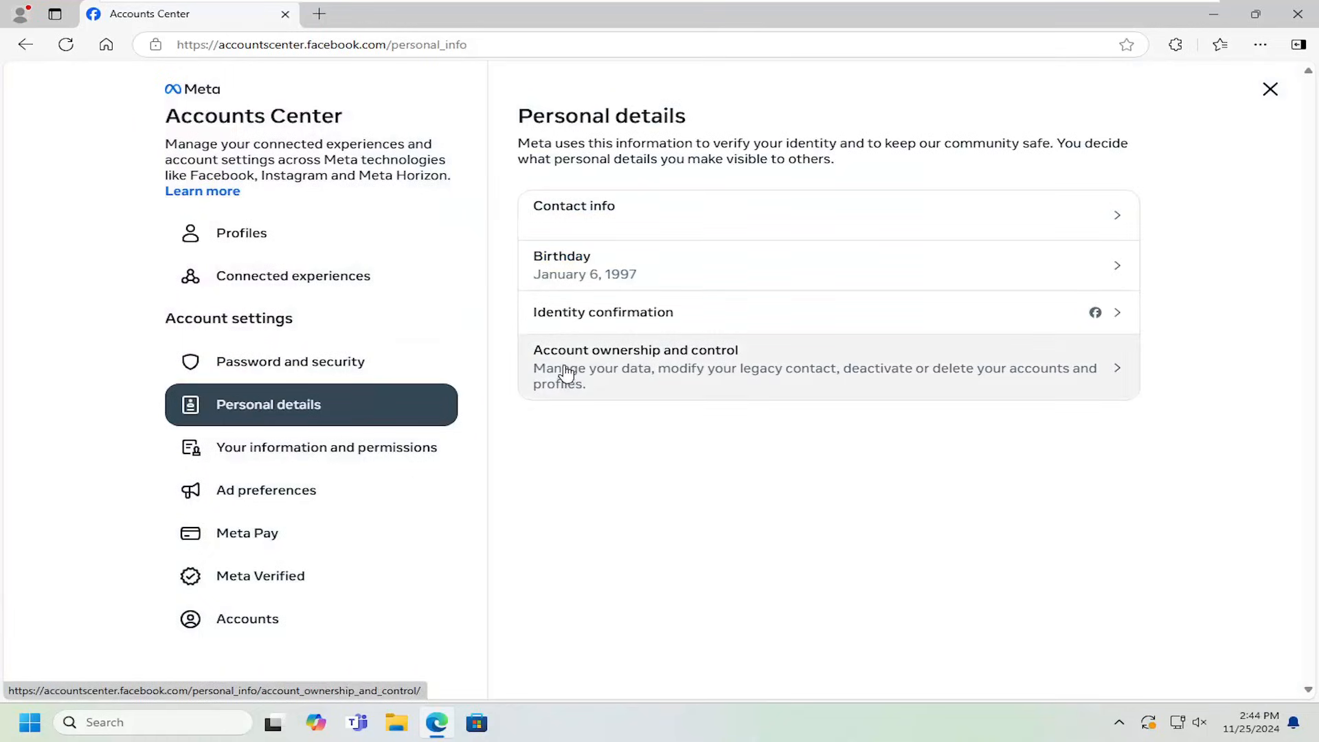
mouse_move(627, 377)
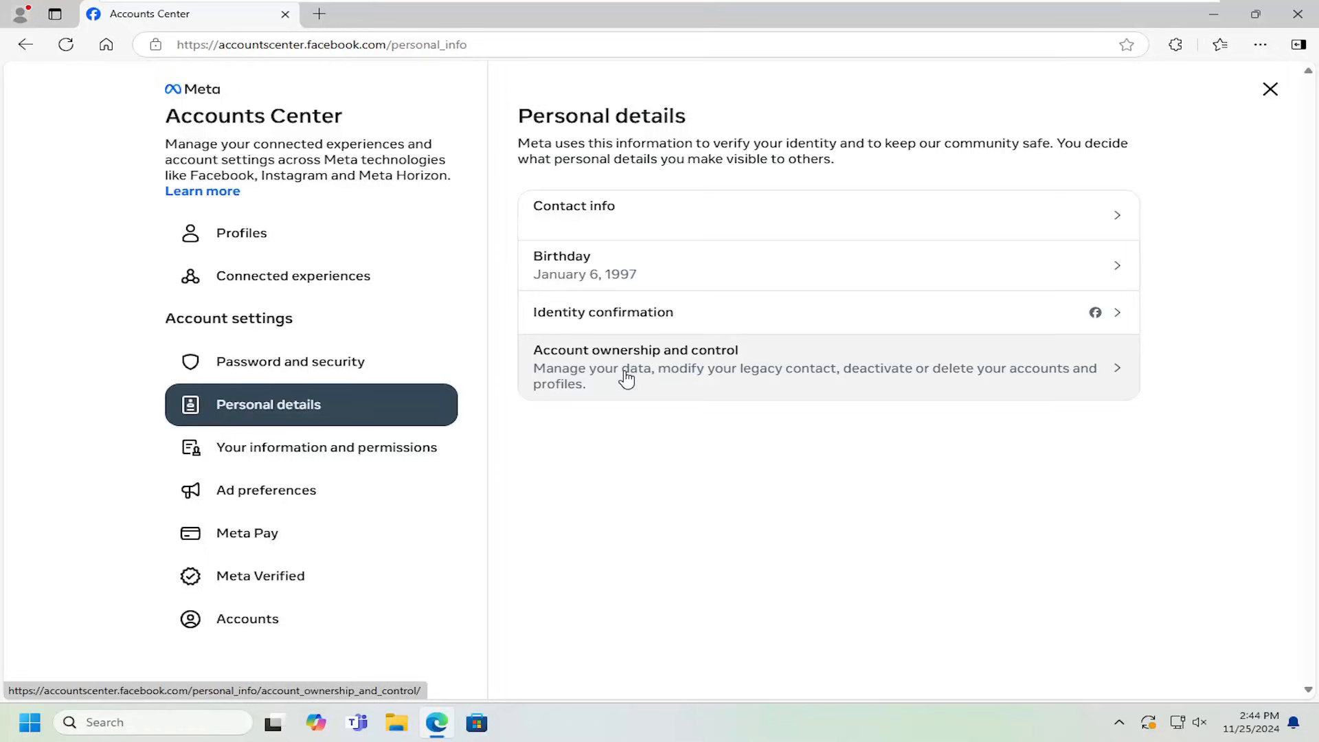
click(635, 367)
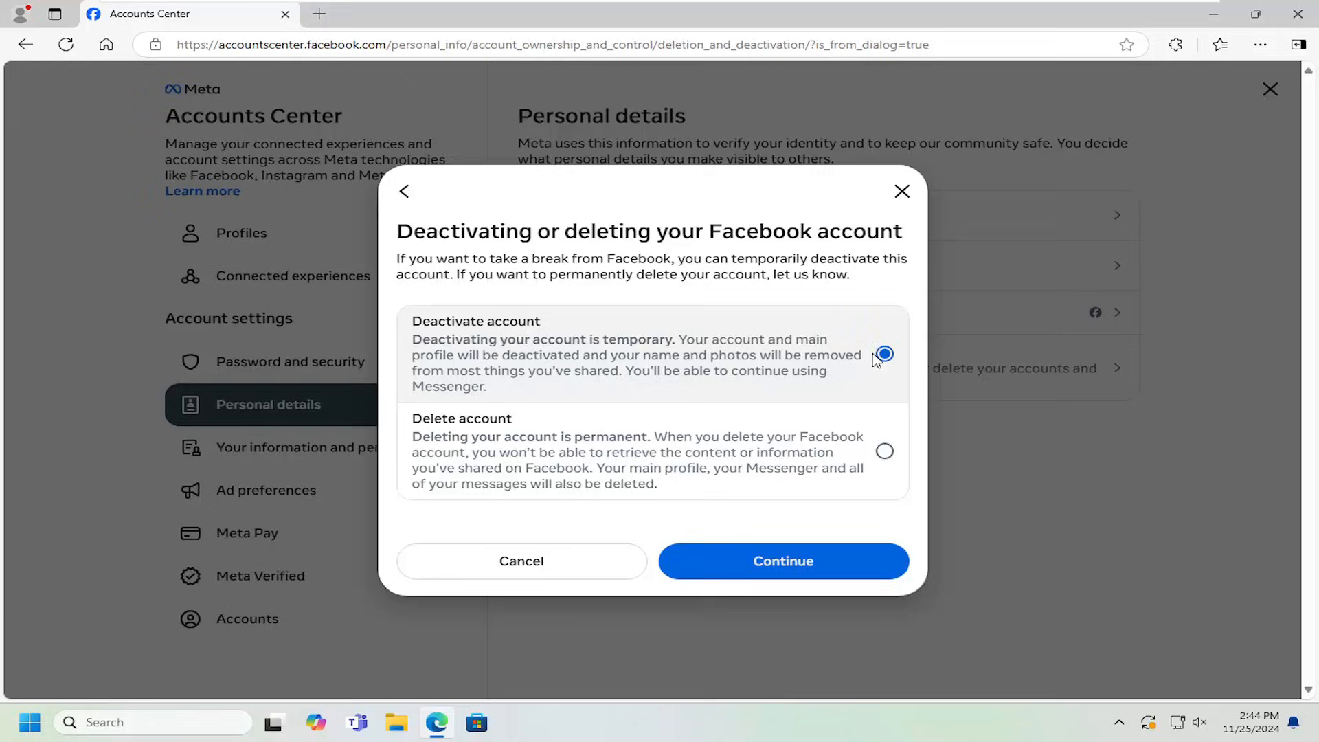
mouse_move(547, 329)
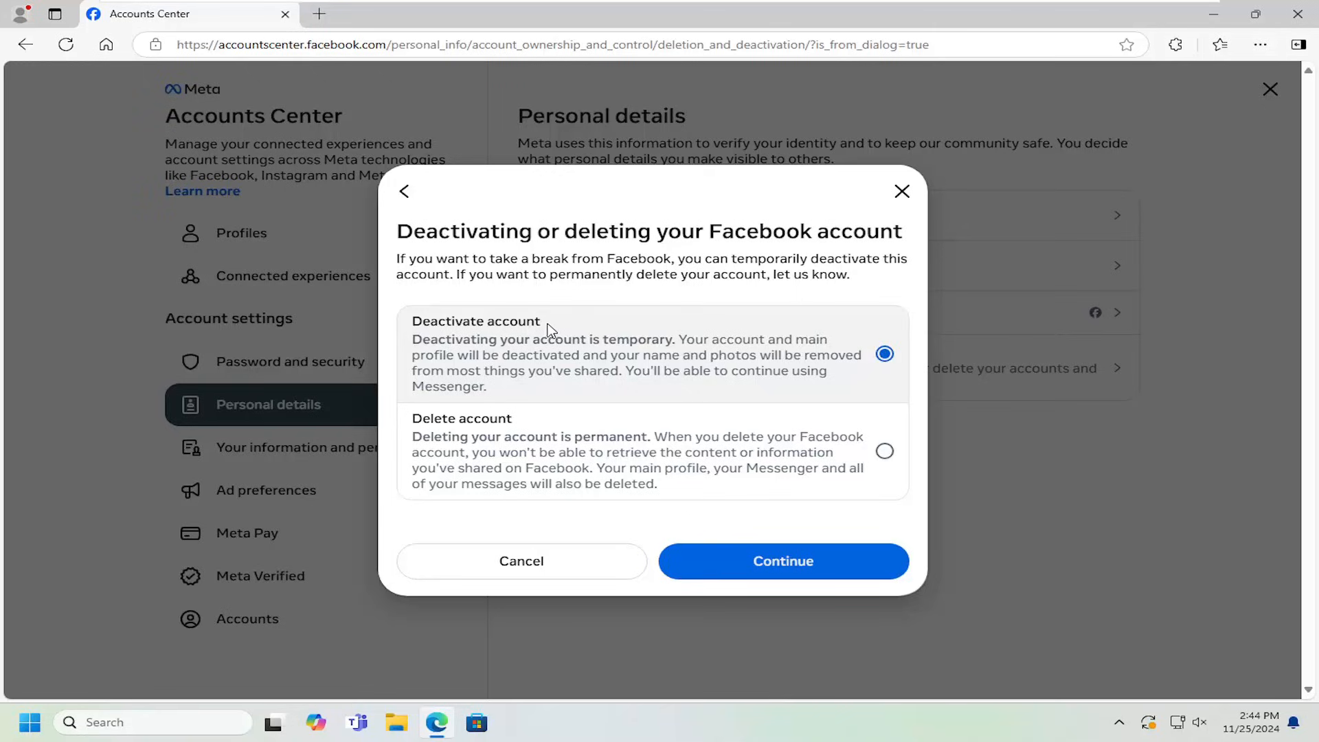
mouse_move(530, 313)
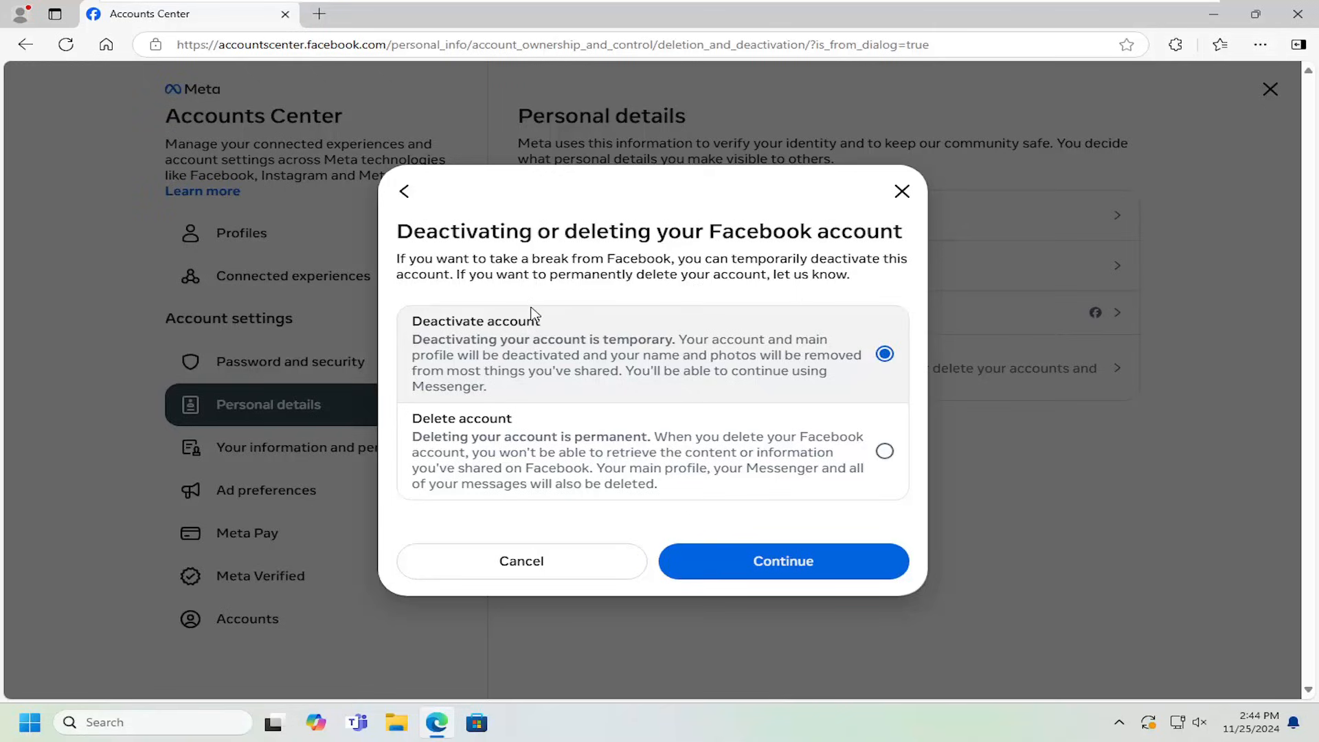
mouse_move(495, 448)
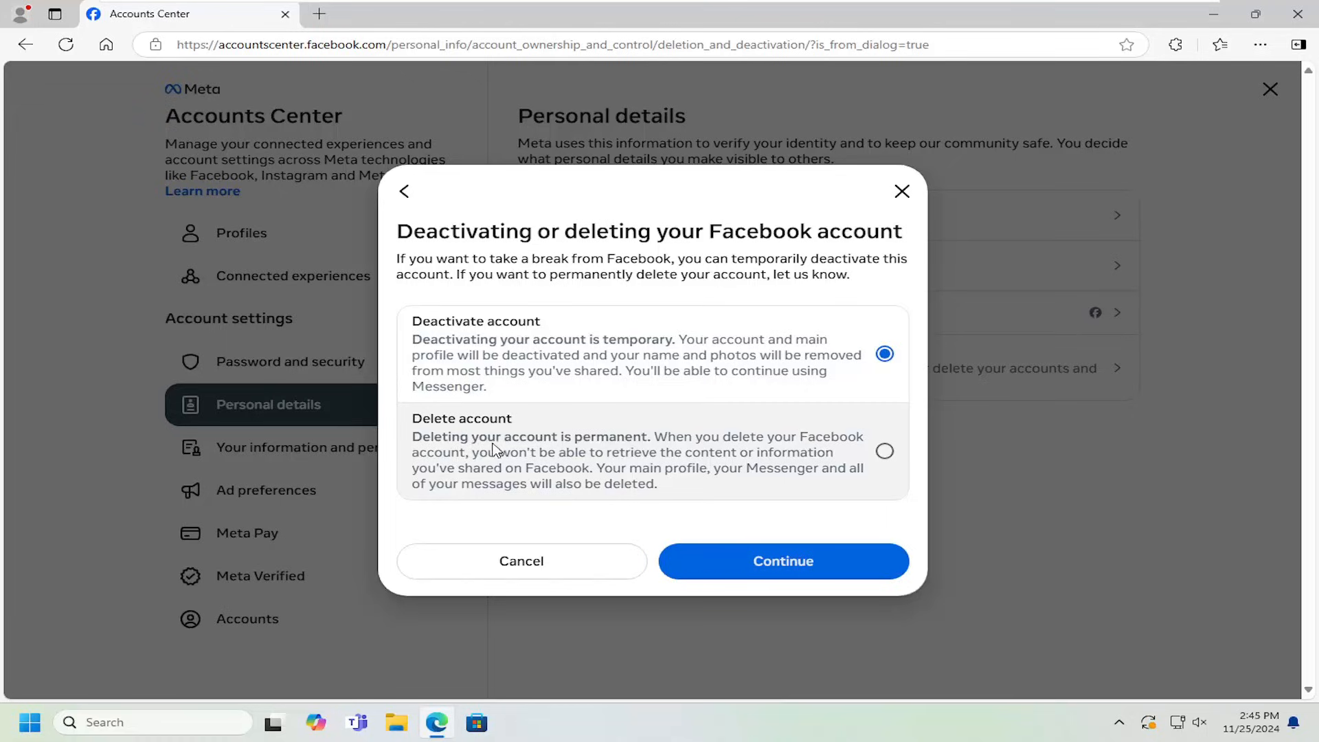
mouse_move(624, 350)
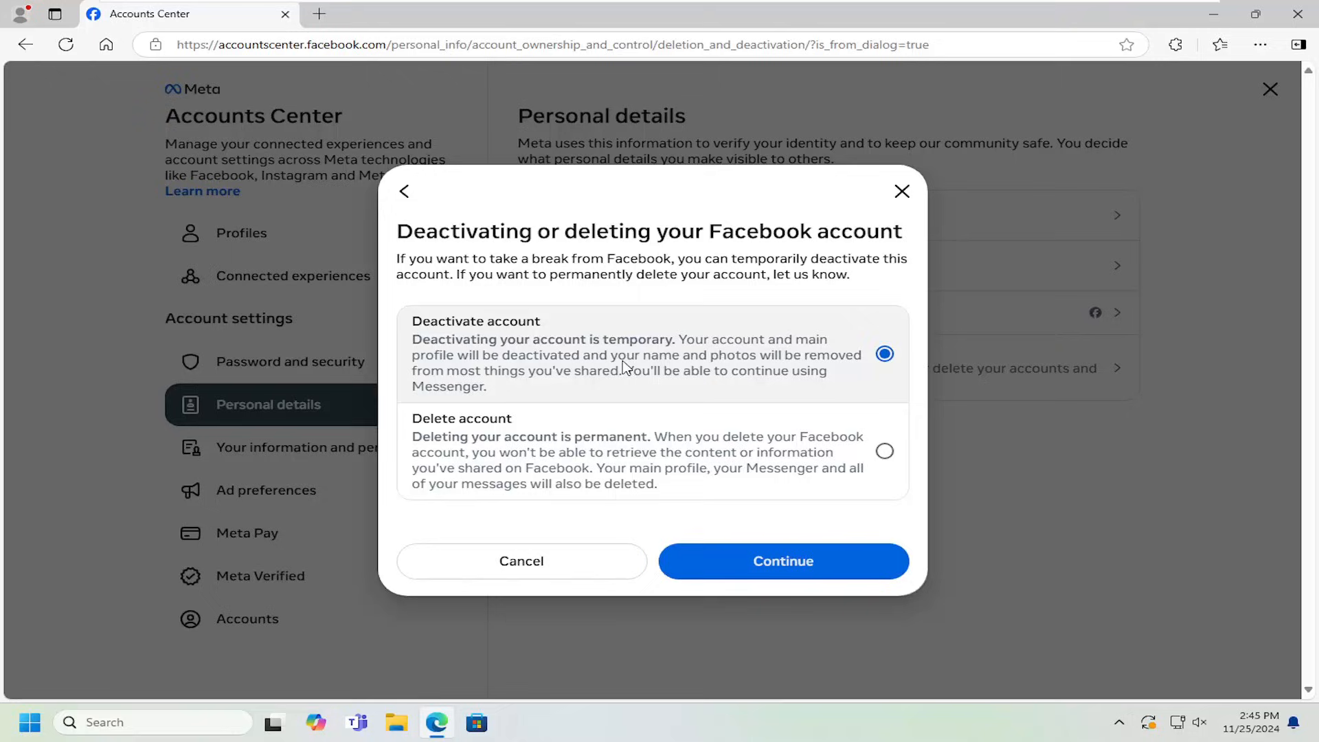
mouse_move(665, 369)
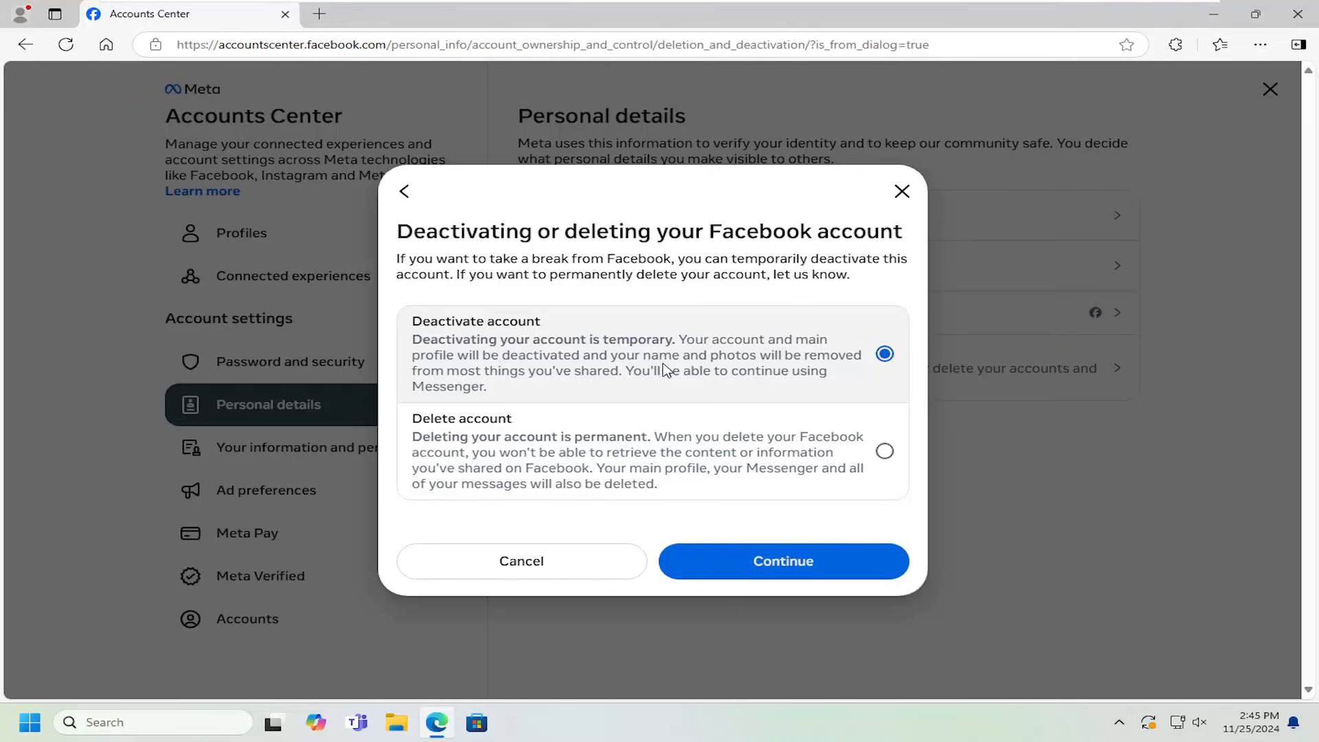
mouse_move(547, 374)
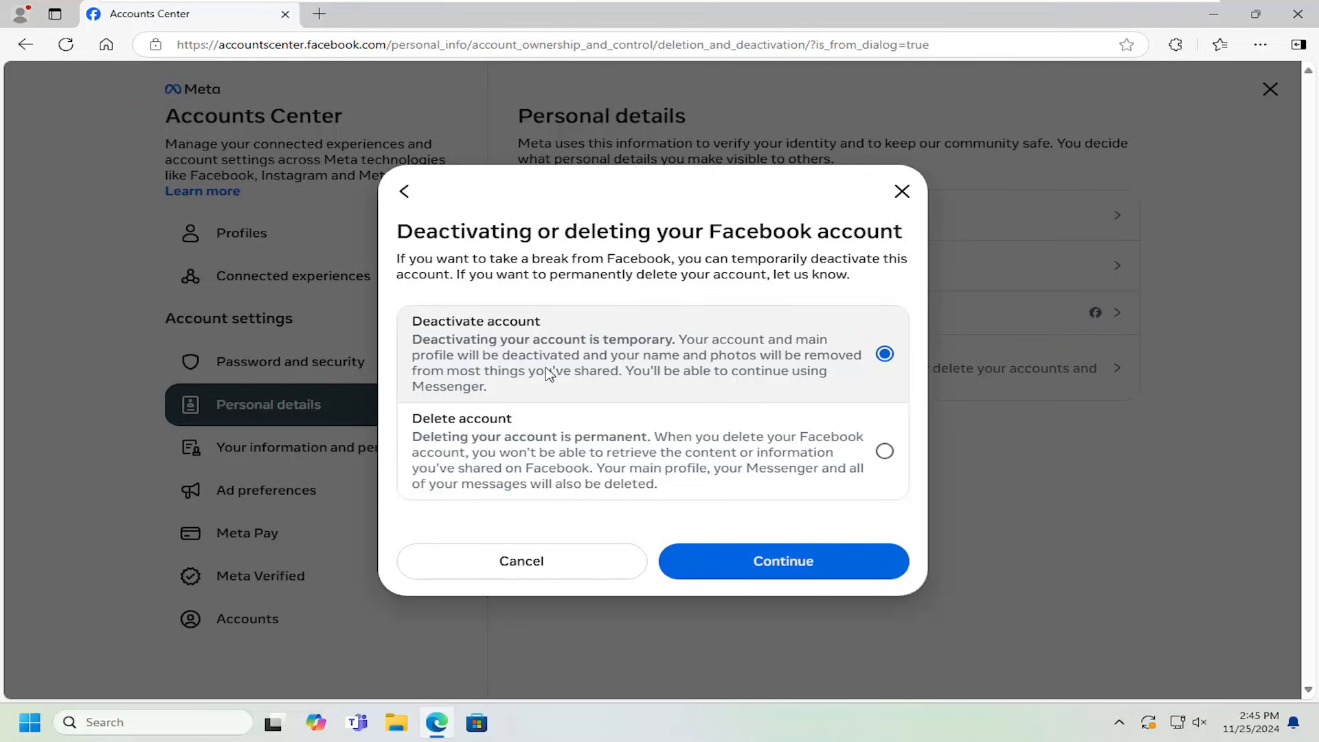
mouse_move(688, 383)
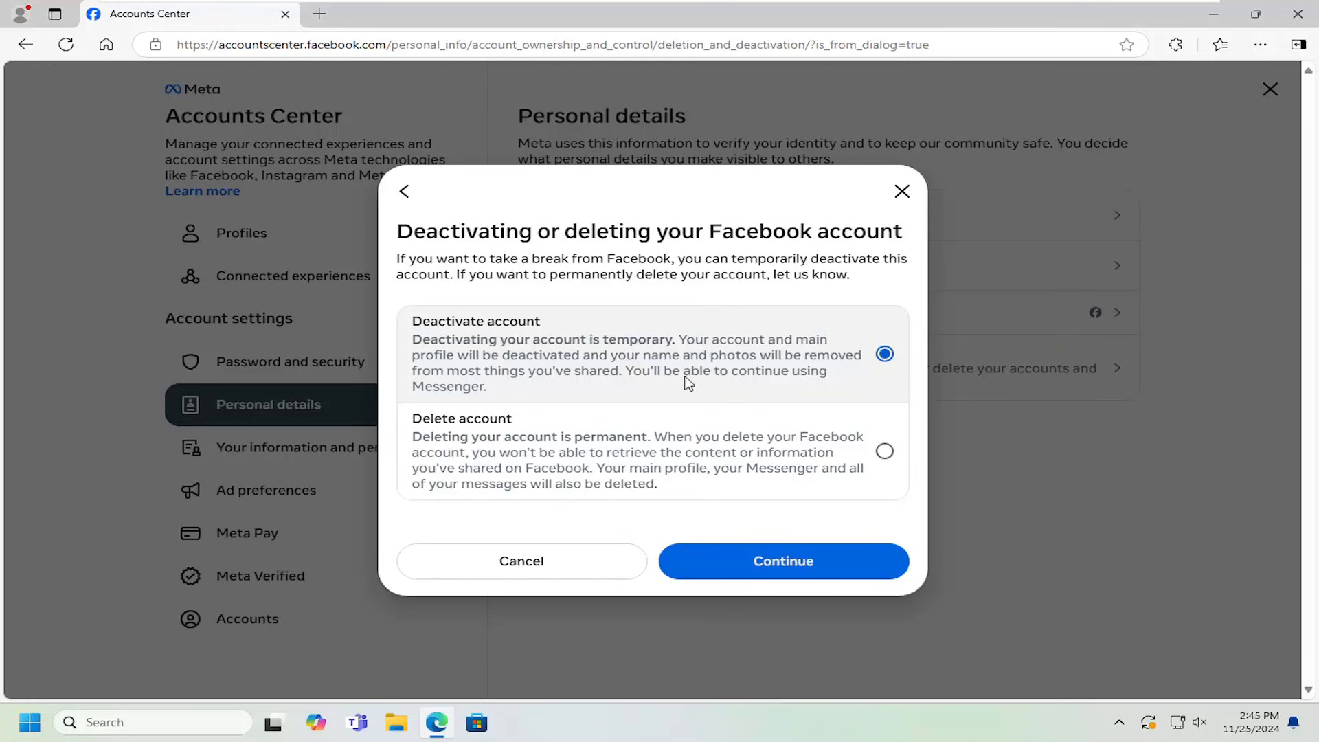
mouse_move(532, 358)
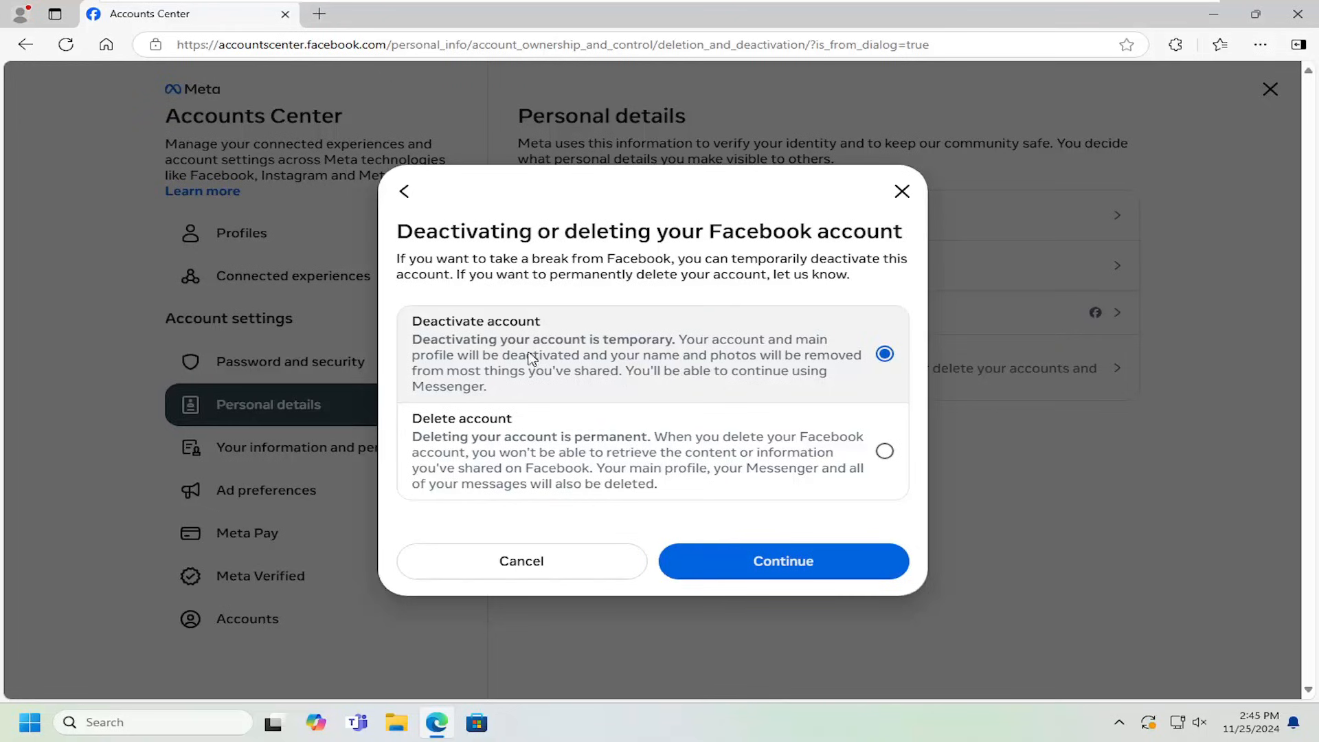
mouse_move(490, 379)
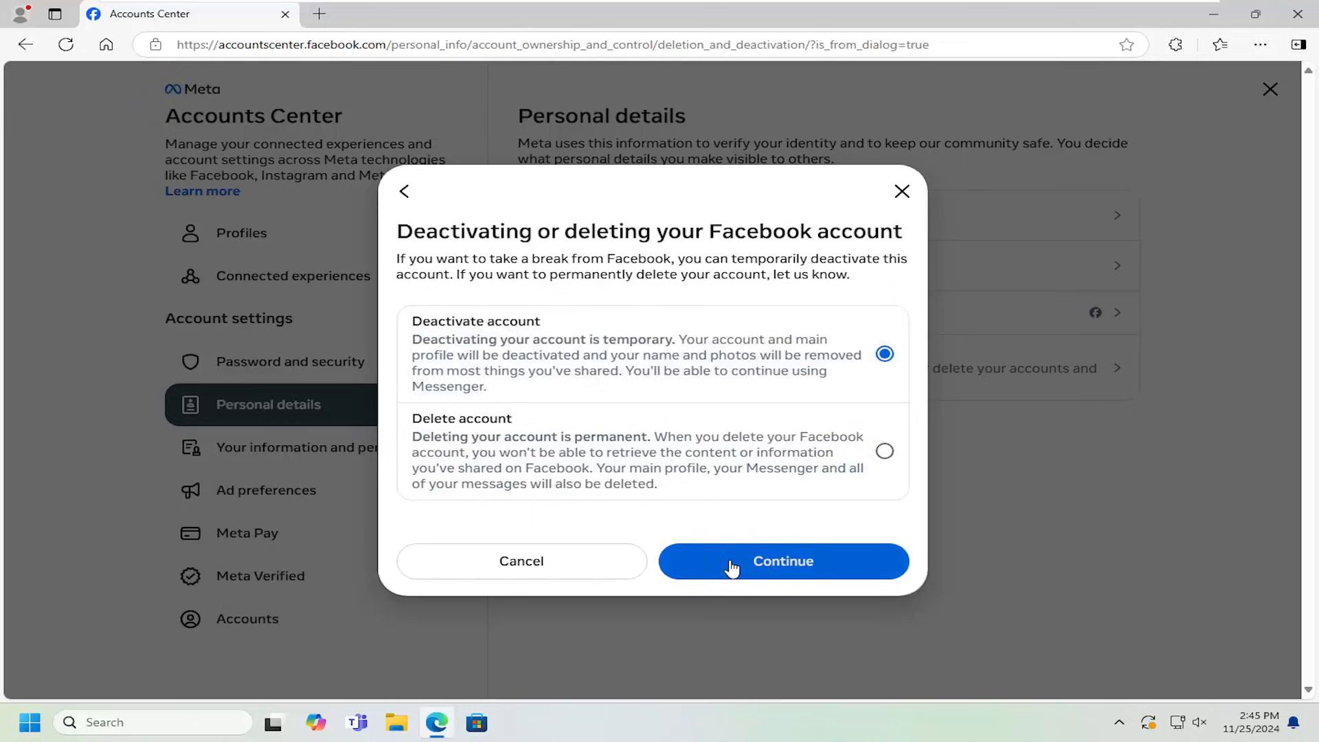
mouse_move(748, 497)
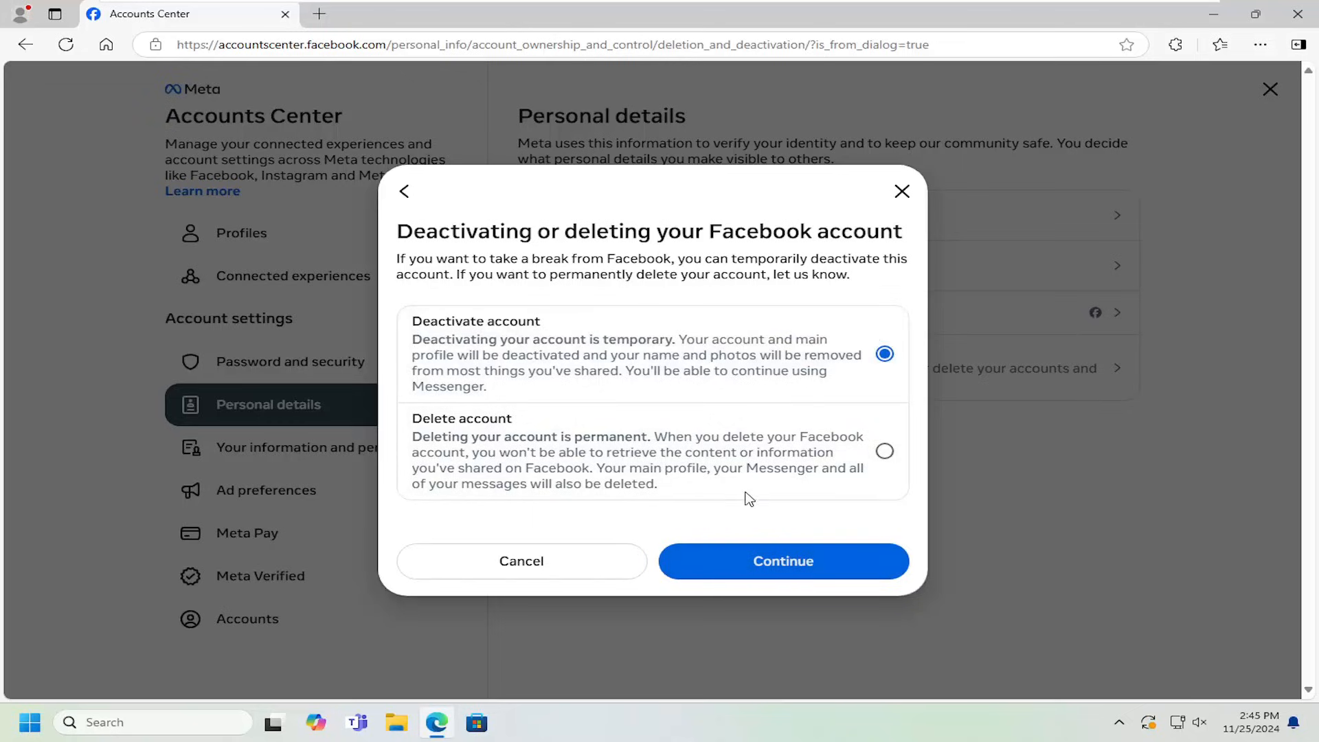
mouse_move(804, 588)
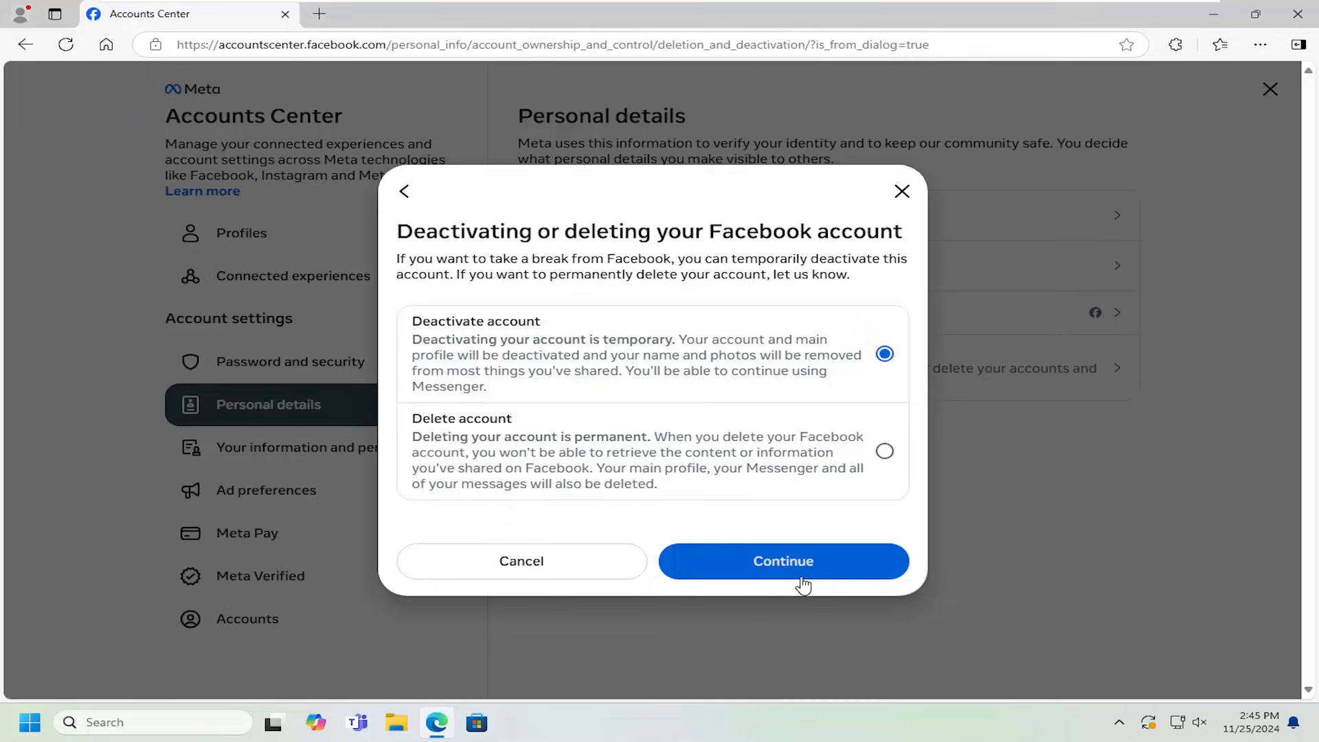
mouse_move(732, 523)
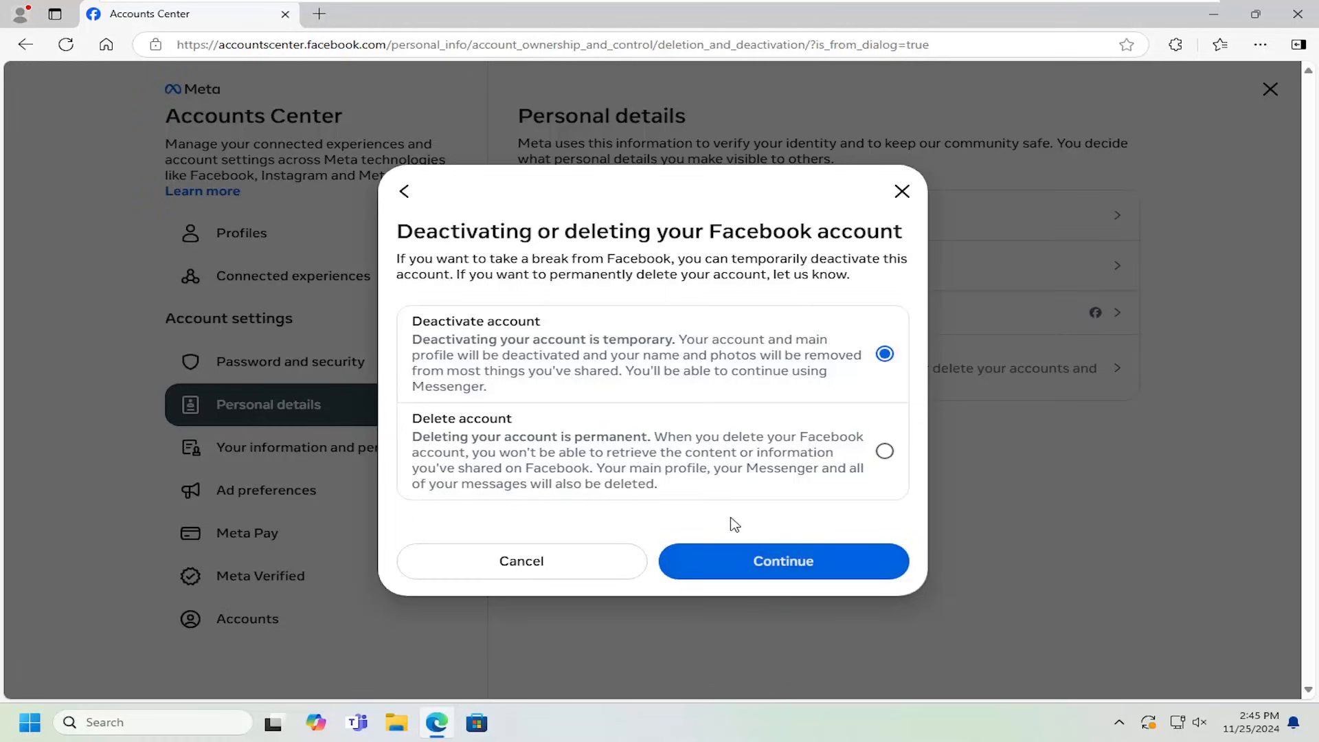
mouse_move(812, 537)
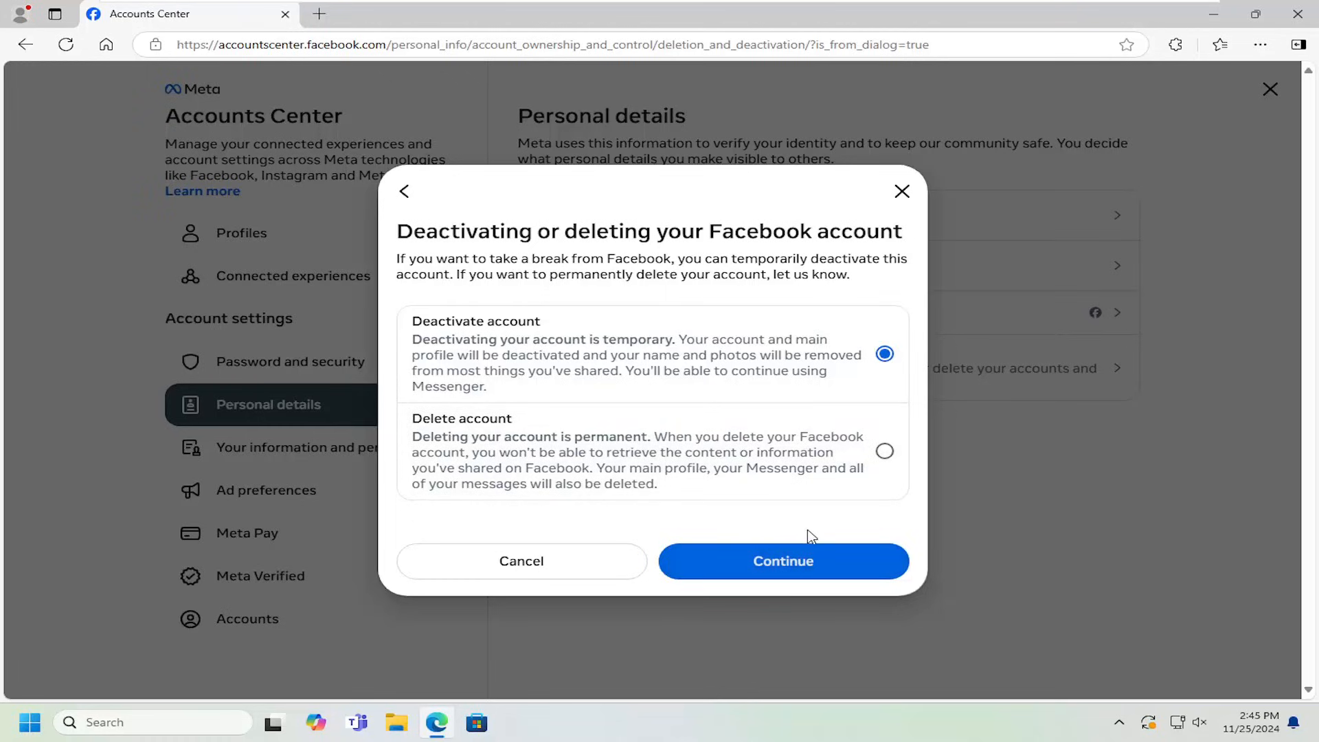
- Back out of the deactivation dialog without continuing, returning to Personal details
click(521, 561)
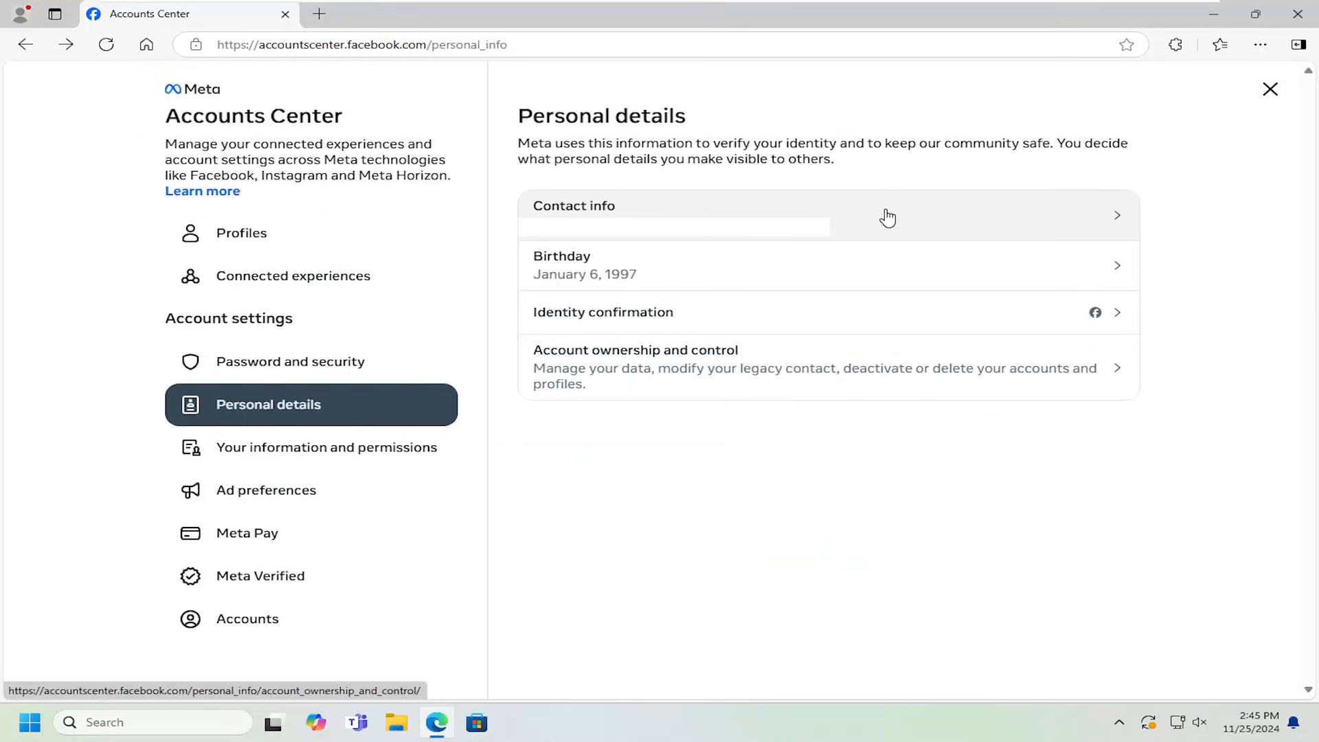